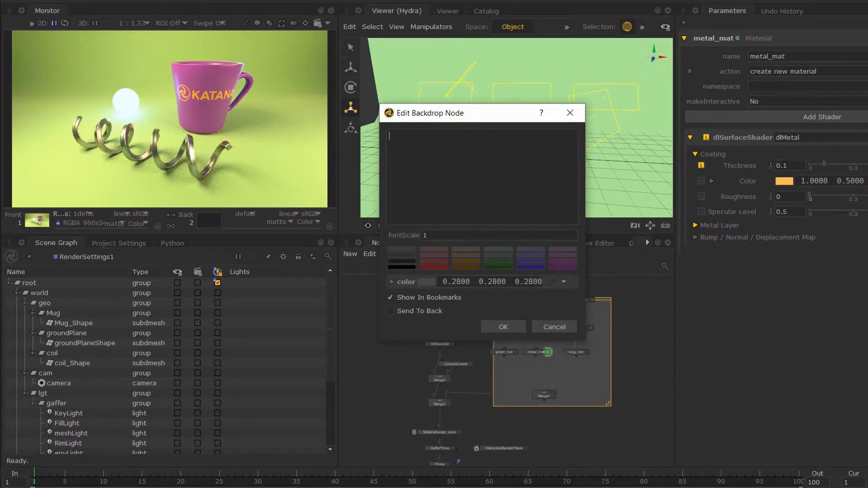
Step: Title the backdrop 'Scene Materials' with fontScale 2 and a brown swatch
{"action": "type", "text": "Scene Material"}
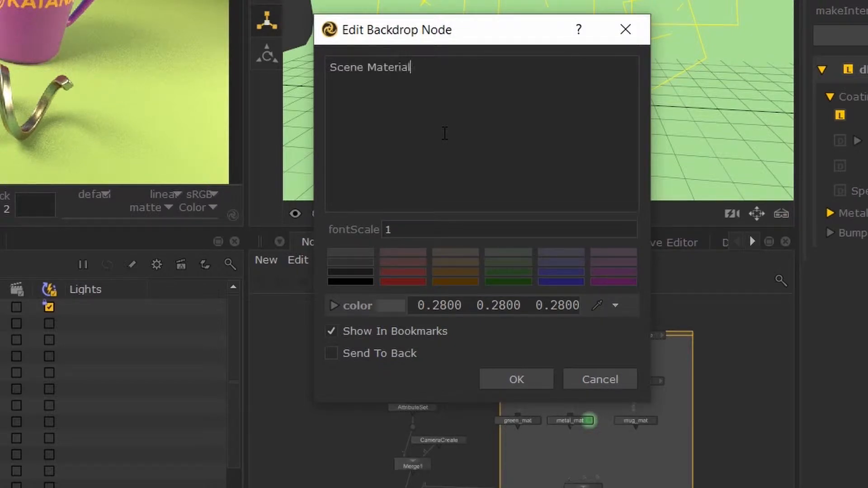
{"action": "type", "text": "s"}
{"action": "left_click", "coordinate": [509, 228]}
{"action": "type", "text": "2"}
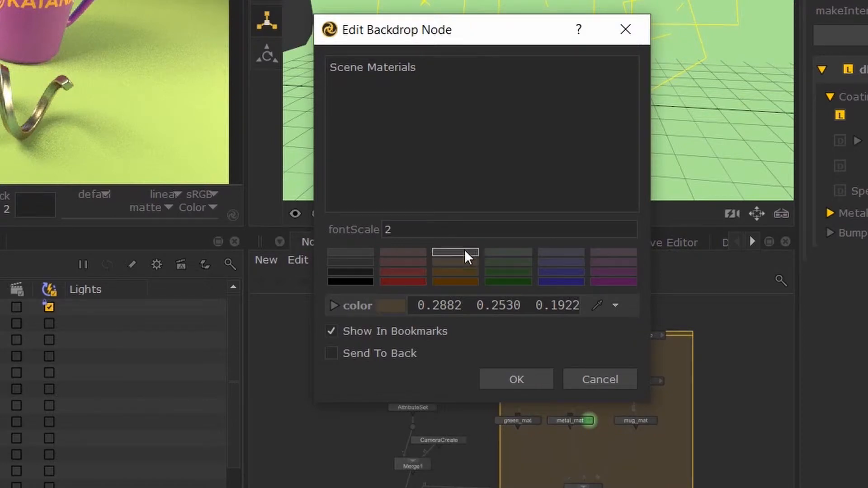
{"action": "mouse_move", "coordinate": [455, 261]}
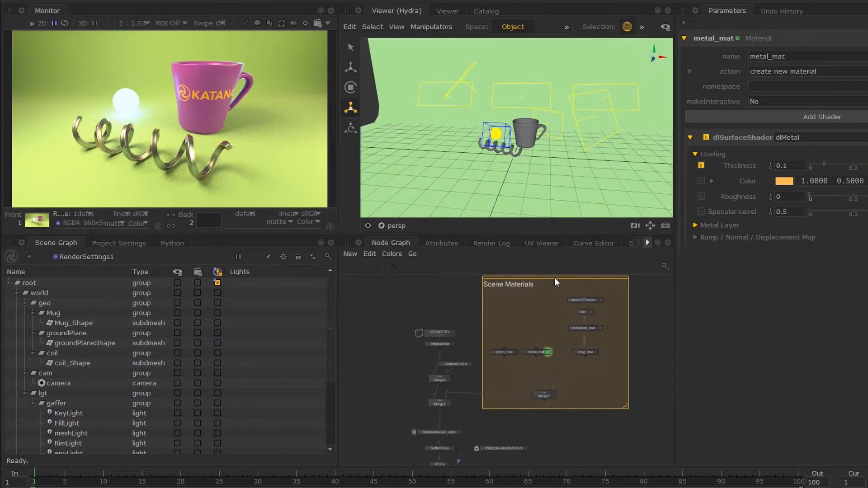
Step: Send the Scene Materials backdrop to the back behind its nodes
{"action": "double_click", "coordinate": [507, 284]}
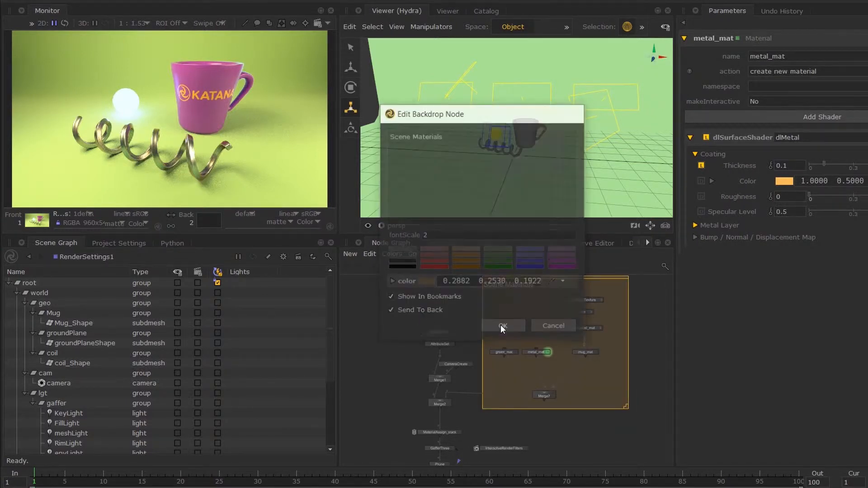
{"action": "left_click", "coordinate": [502, 326]}
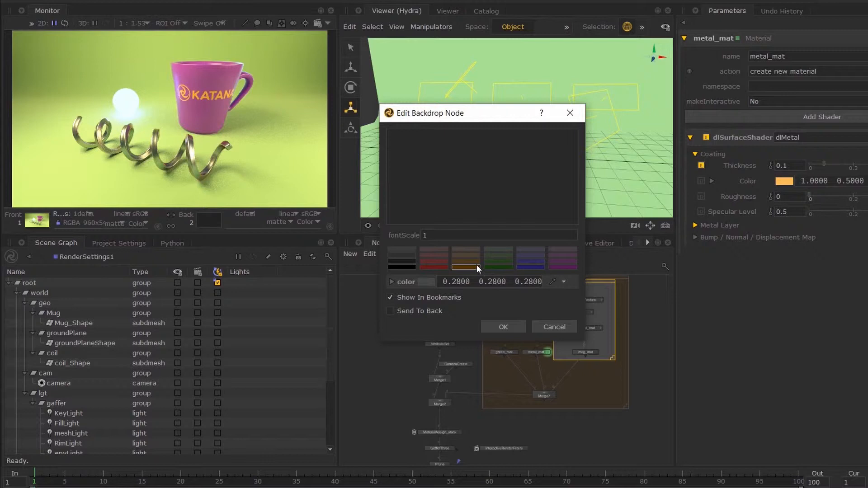
Step: Create a nested brown backdrop titled 'Network Material' around the material nodes
{"action": "left_click", "coordinate": [466, 258]}
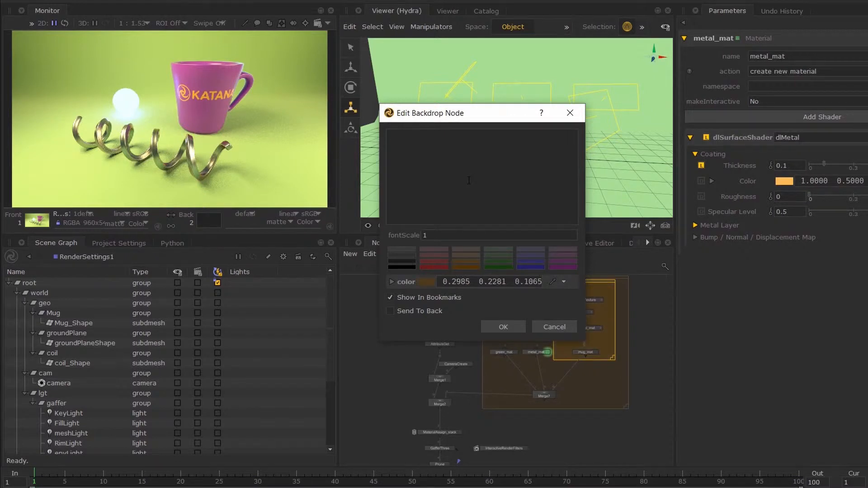
{"action": "type", "text": "NetworkM"}
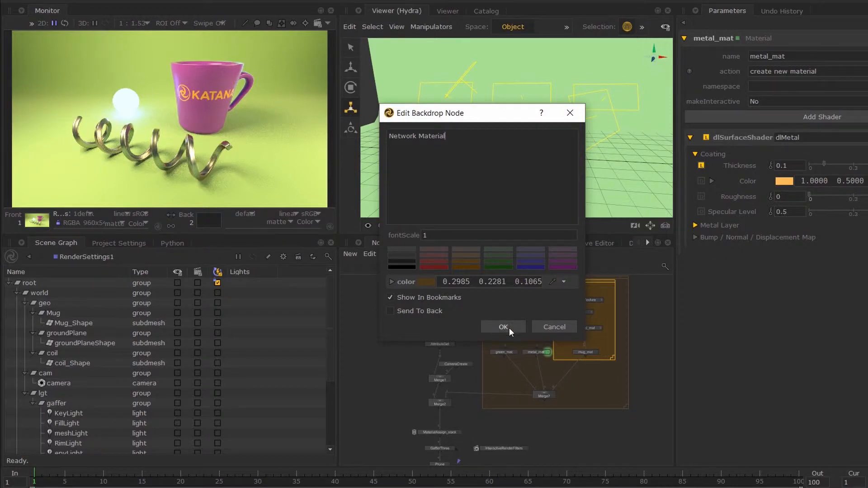
{"action": "left_click", "coordinate": [503, 327]}
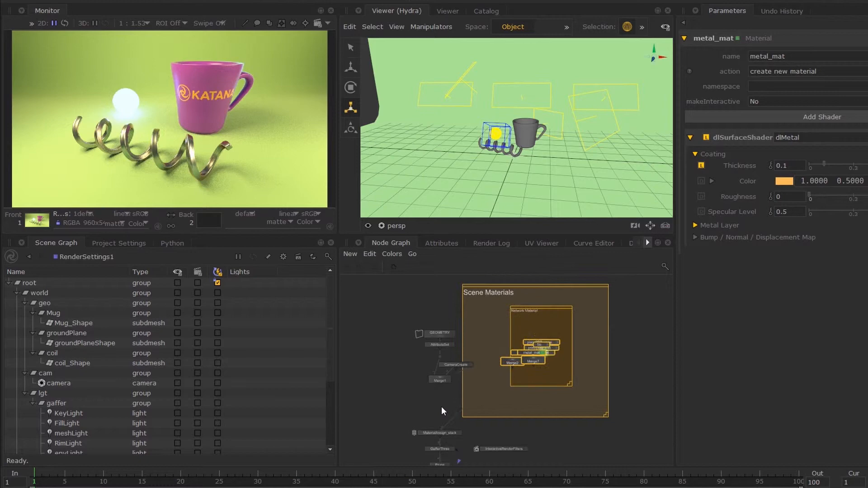
Step: Group the material nodes (Ctrl+G) as 'MATERIAL' and colour it pastel green
{"action": "key", "text": "g"}
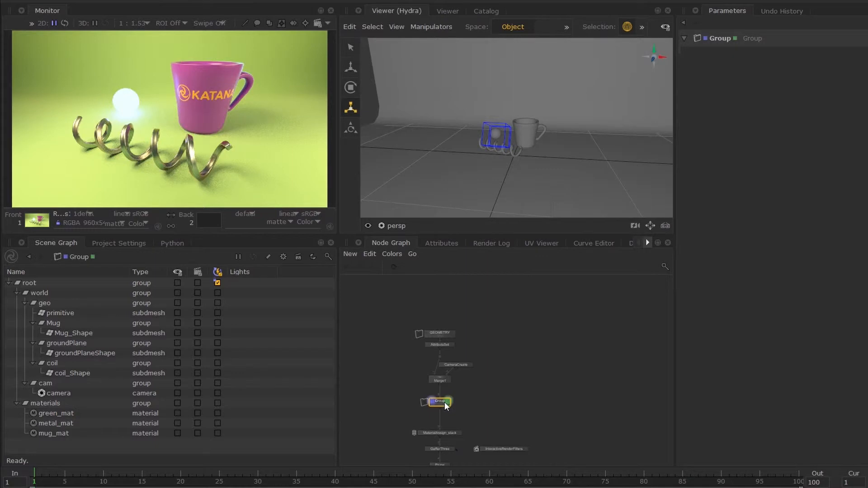
{"action": "double_click", "coordinate": [440, 401]}
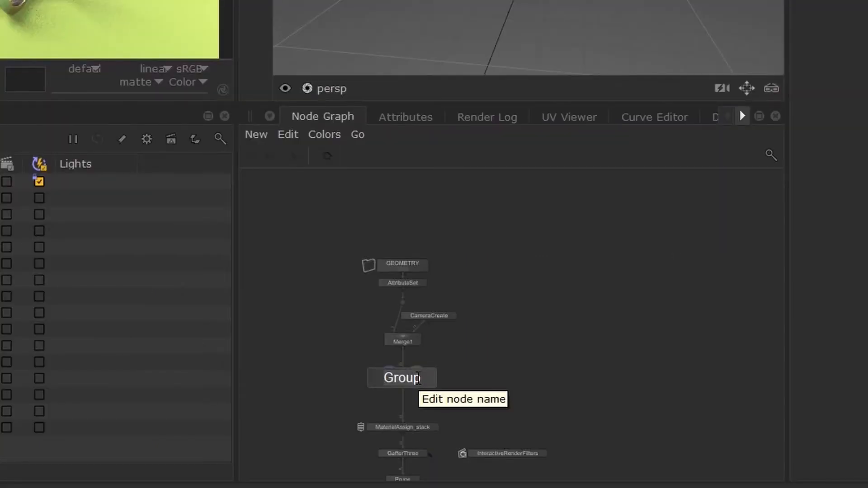
{"action": "type", "text": "MATERIAL"}
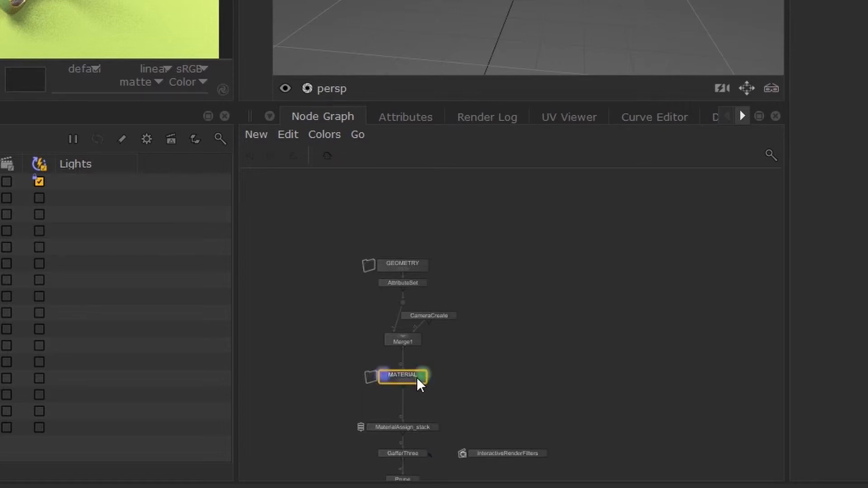
{"action": "scroll", "scroll_direction": "up", "scroll_amount": 3}
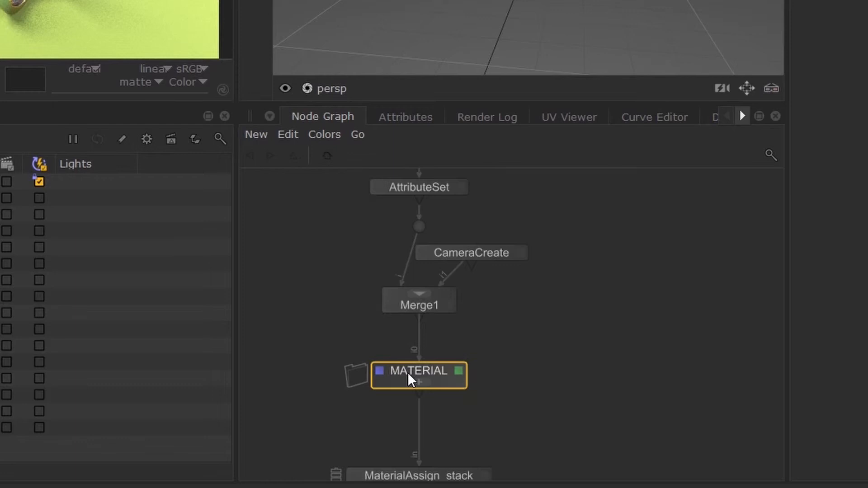
{"action": "left_click", "coordinate": [325, 135]}
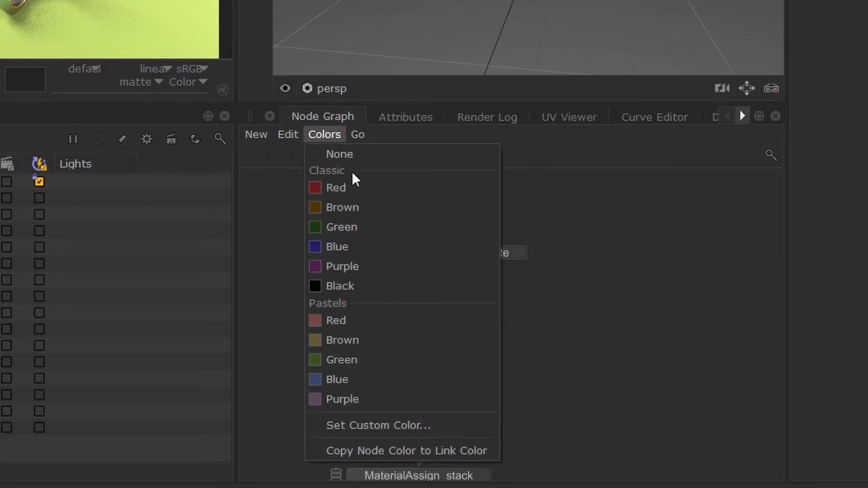
{"action": "mouse_move", "coordinate": [359, 360]}
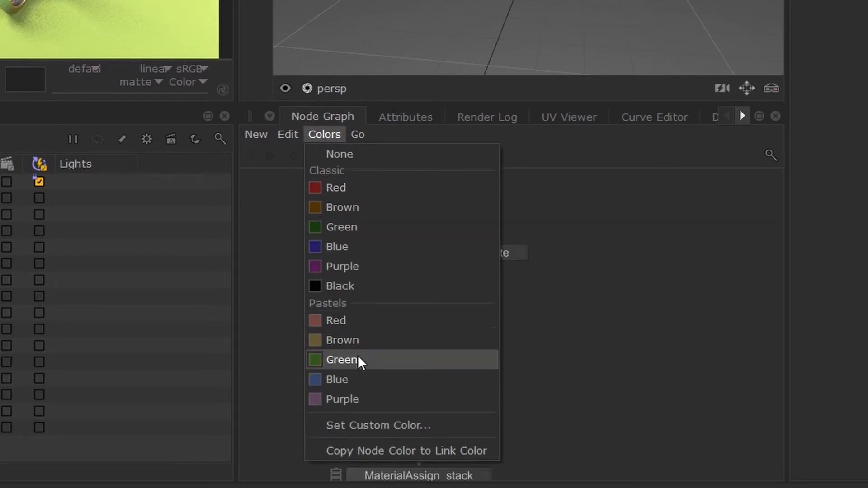
{"action": "left_click", "coordinate": [341, 360]}
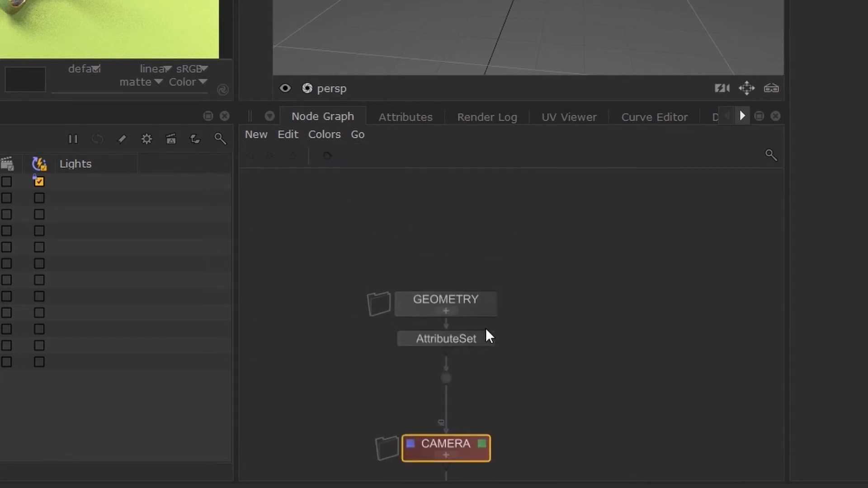
Step: Rename AttributeSet to 'SubdivideGeo' and colour the LIGHTING group pastel purple
{"action": "left_click", "coordinate": [445, 339]}
{"action": "type", "text": "Su"}
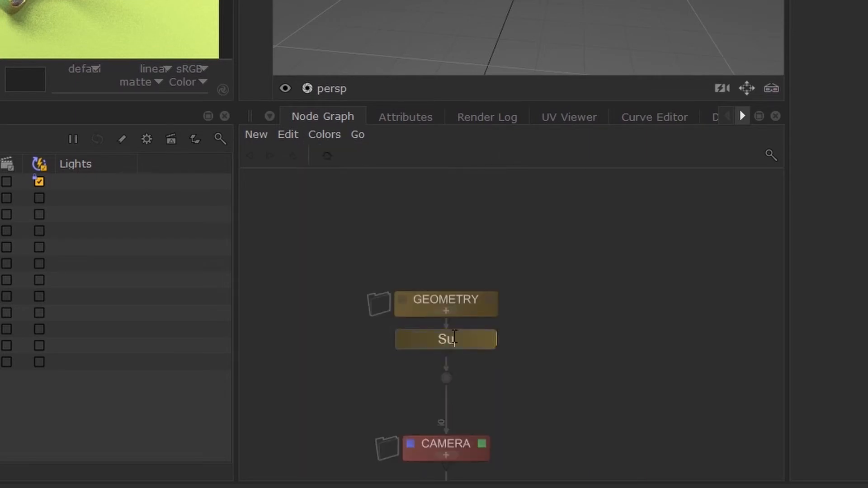
{"action": "type", "text": "bdivideGeo"}
{"action": "type", "text": "L"}
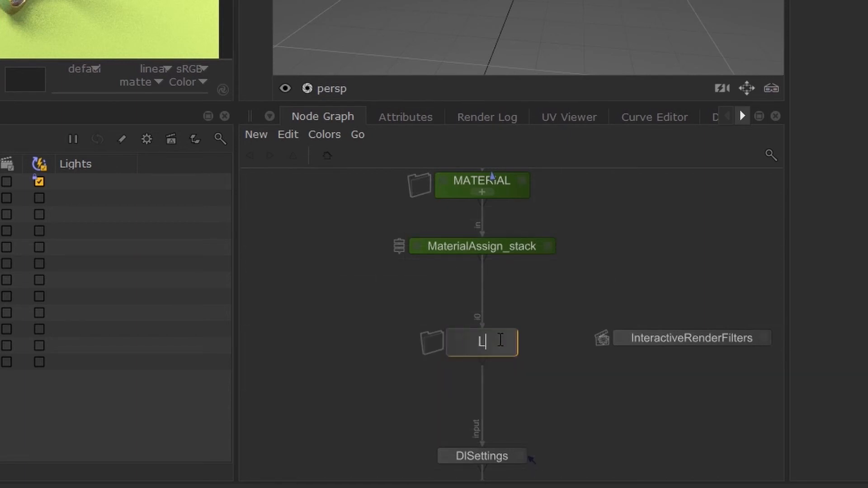
{"action": "left_click", "coordinate": [324, 134]}
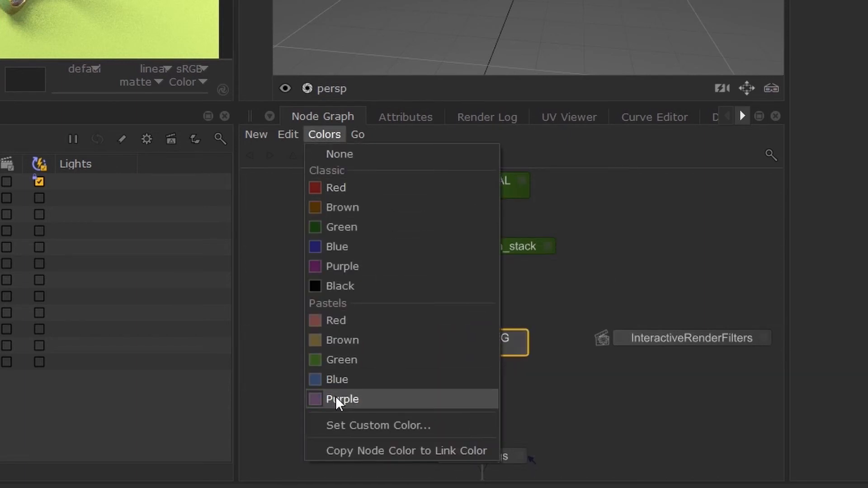
{"action": "left_click", "coordinate": [342, 399]}
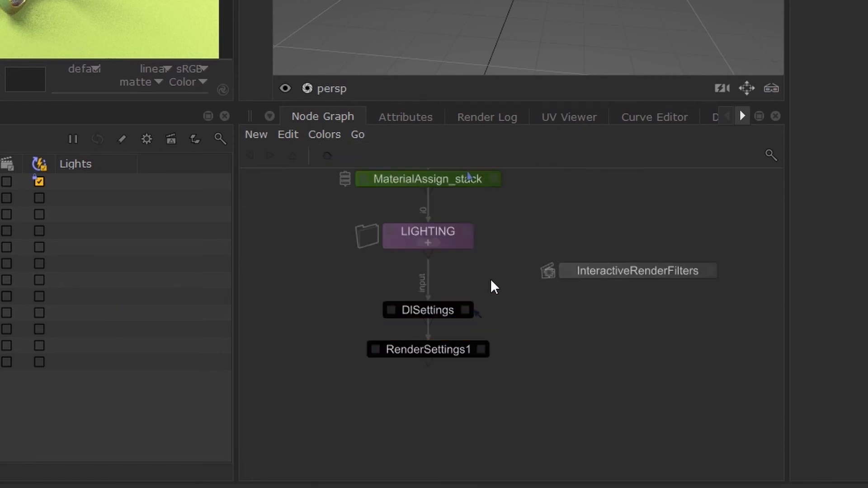
{"action": "scroll", "scroll_direction": "down", "scroll_amount": 3}
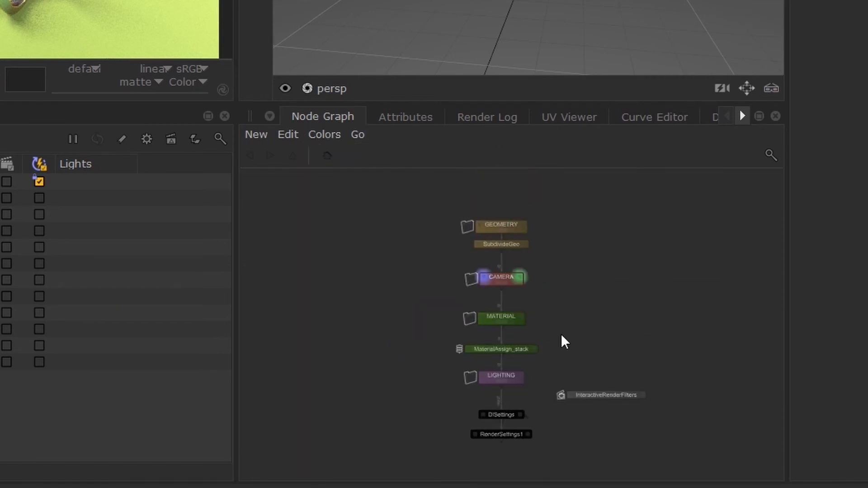